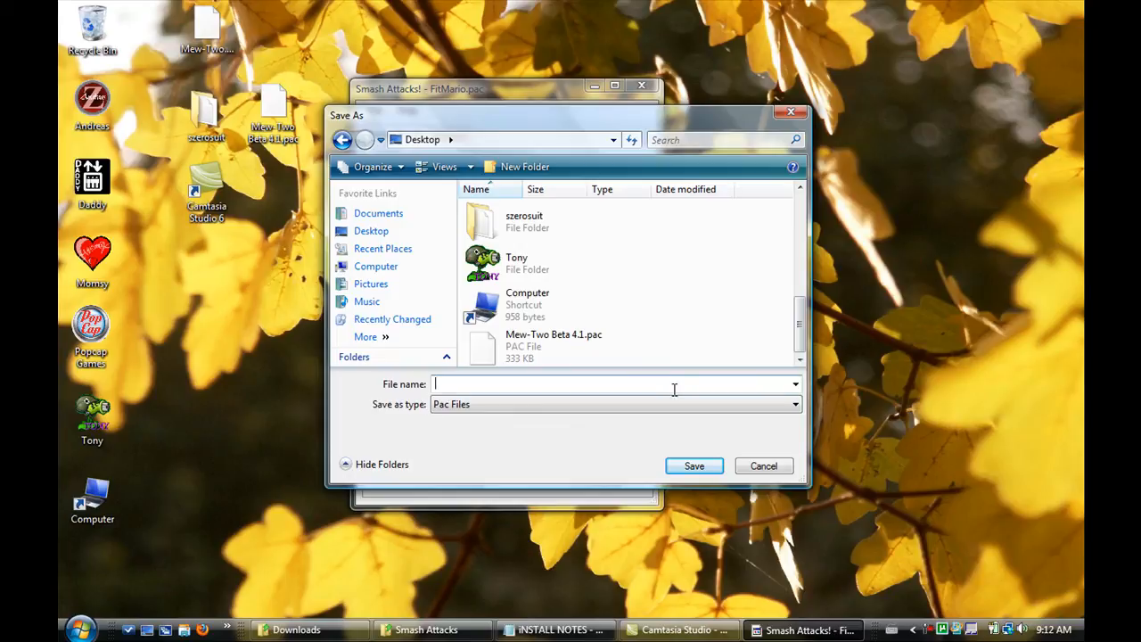
{"action": "type", "text": "FitMario"}
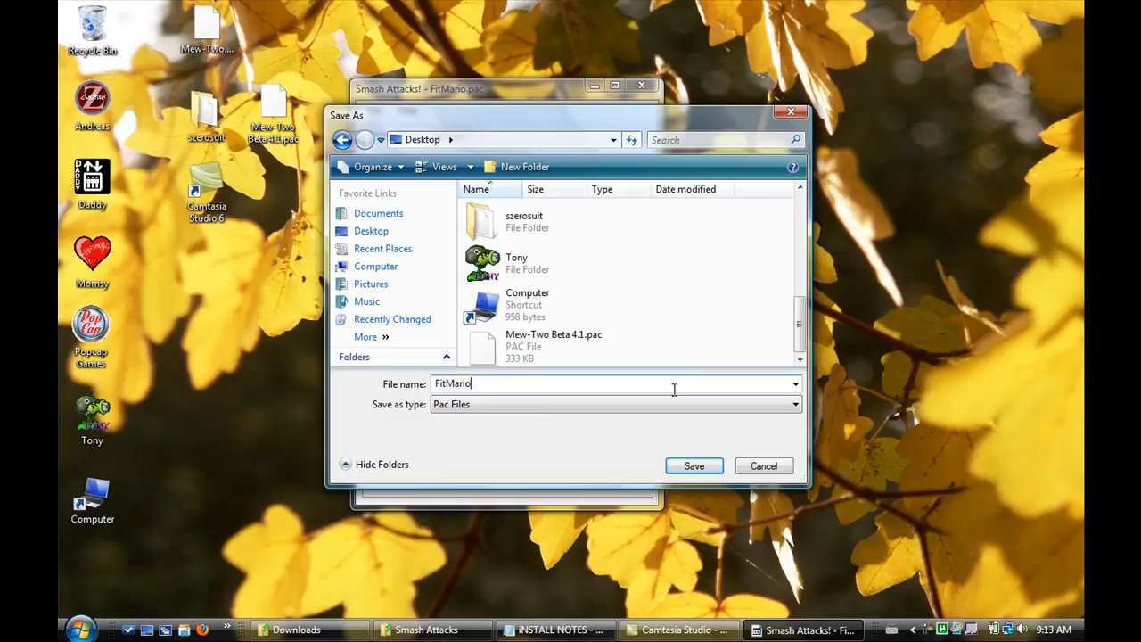